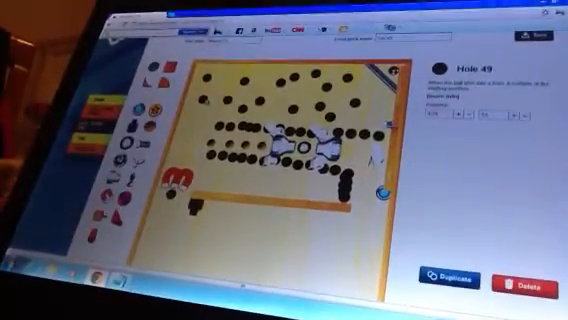
Step: Place Hole 50, one more black hole on the yellow board
left_click(445, 274)
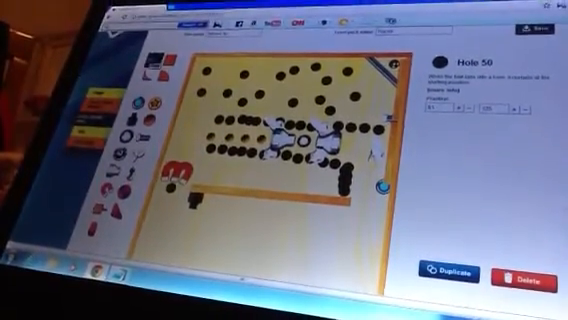